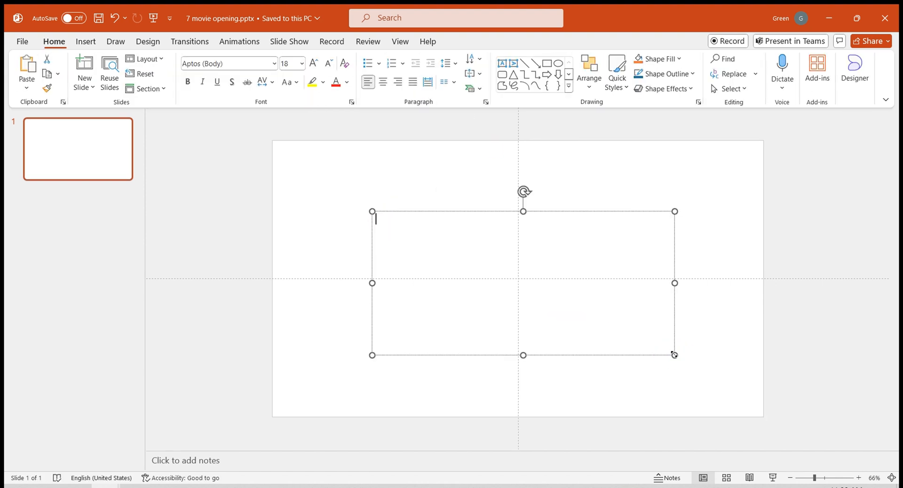
Type 'design' in a text box and change its case to UPPERCASE.
text(desig)
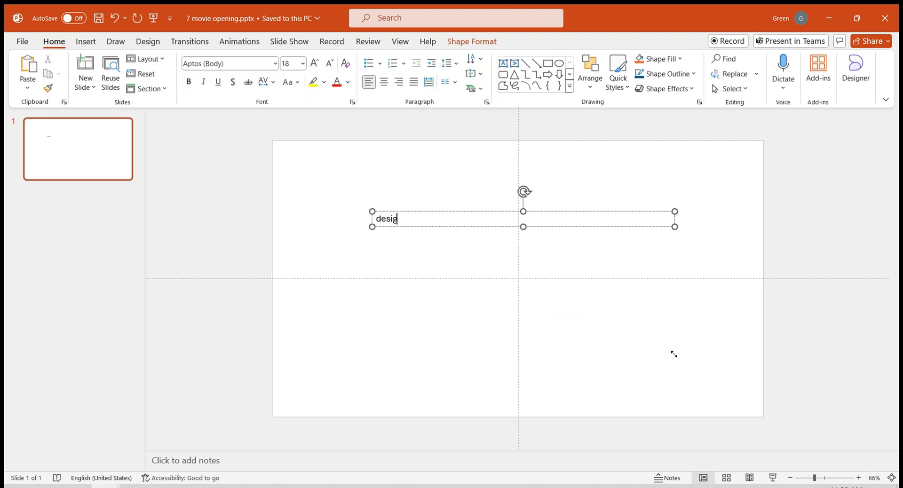
click(287, 82)
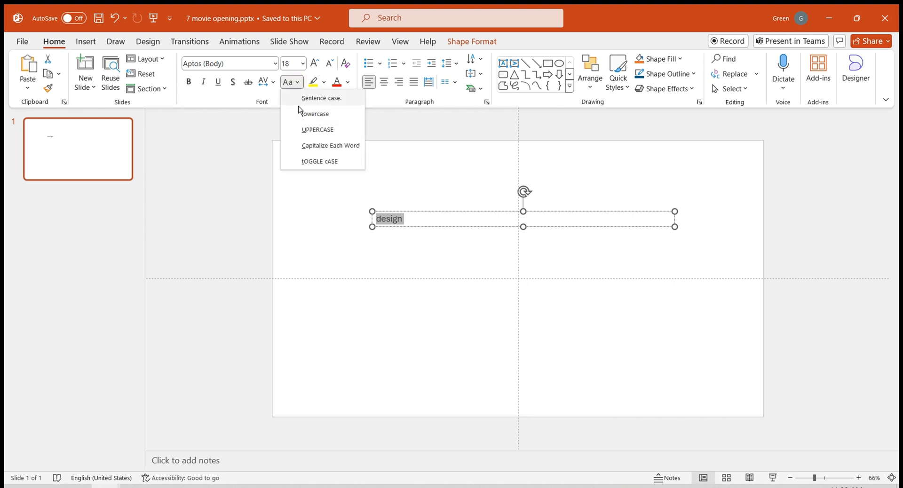
click(317, 129)
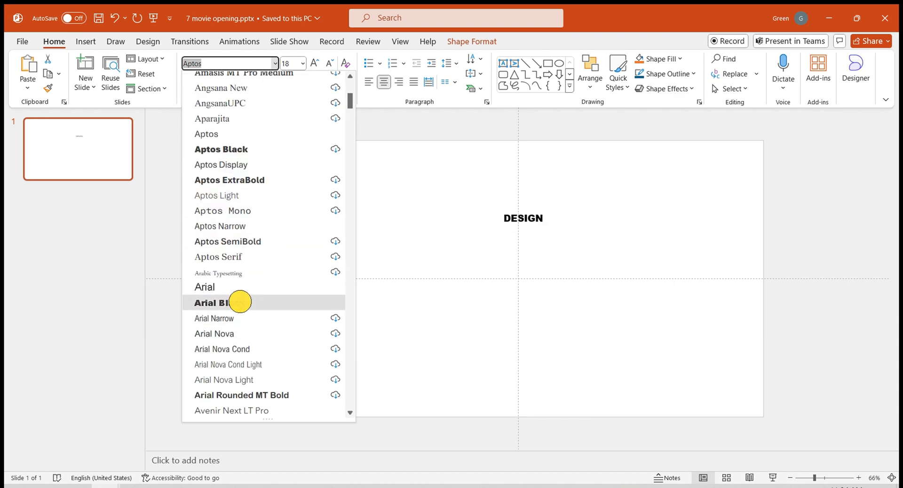
Set the DESIGN text to Arial Black at font size 200.
click(213, 303)
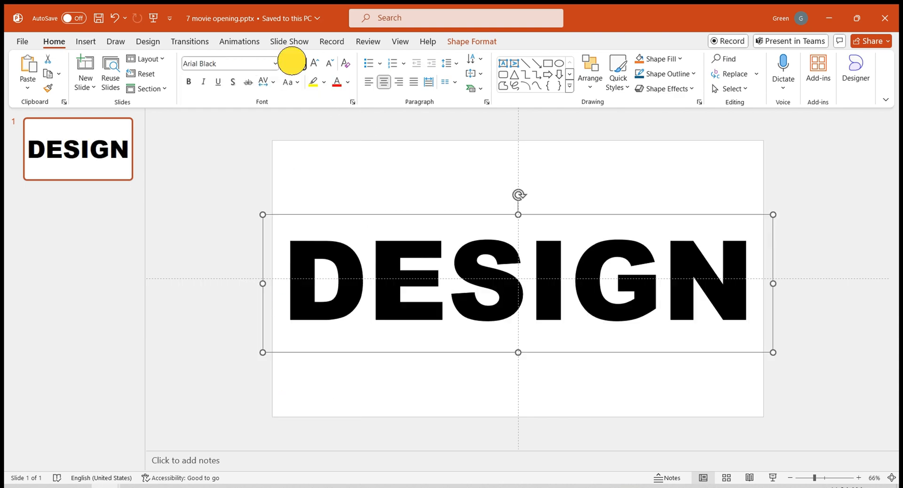
click(289, 63)
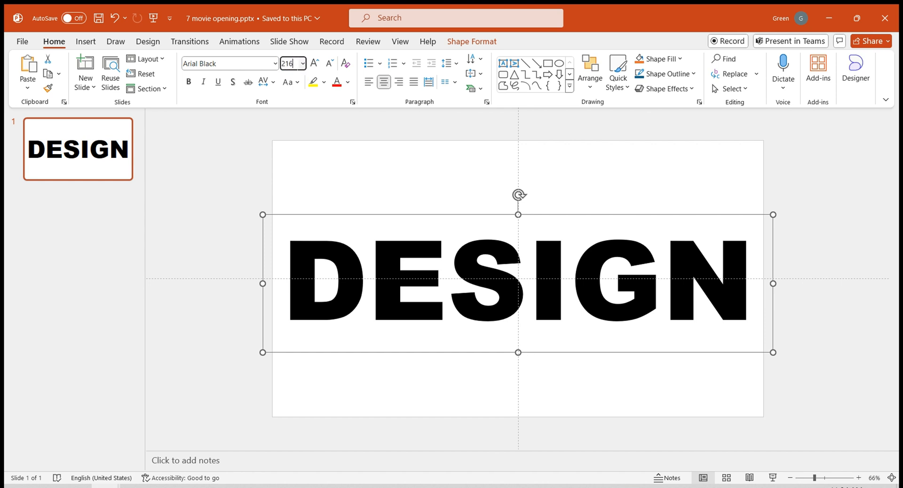
text(200)
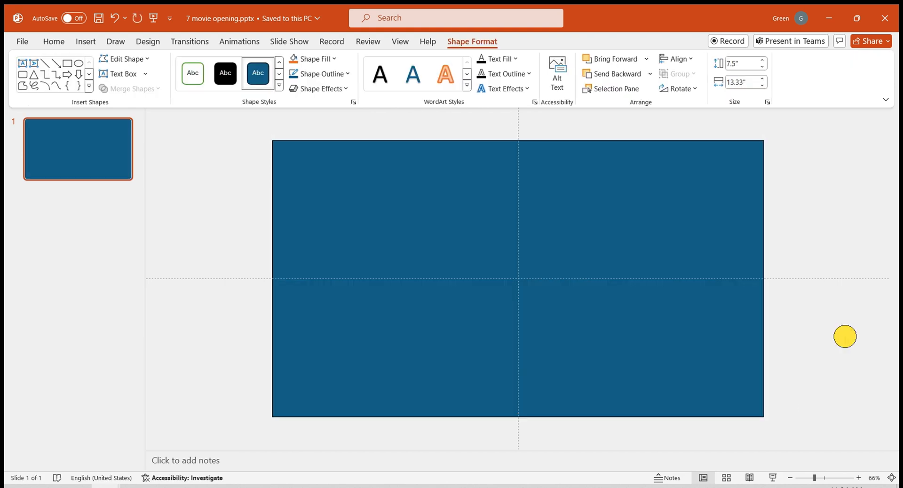
Open Format Shape for the slide-sized rectangle and show its Fill Color choices.
text(DESIGN)
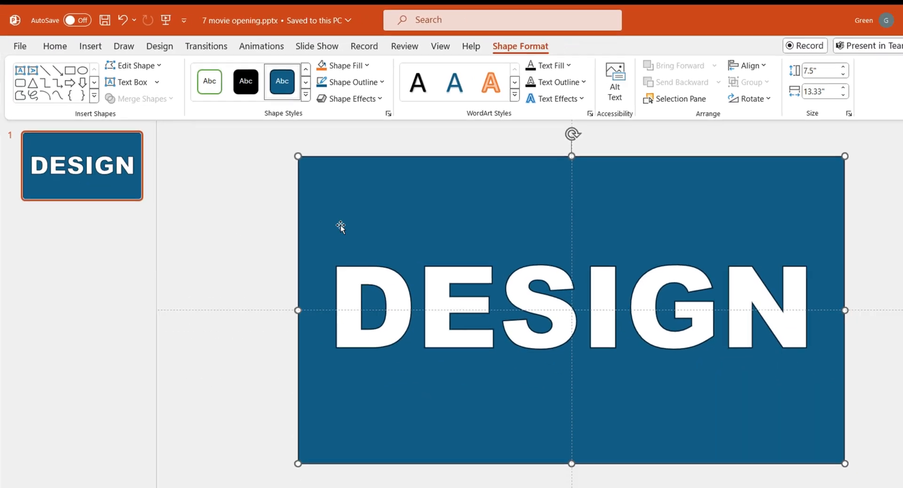
right_click(341, 226)
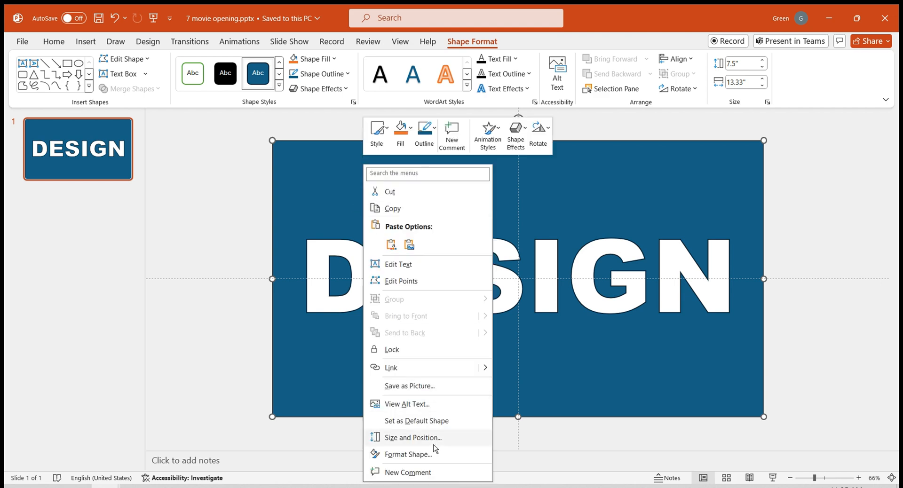
click(410, 454)
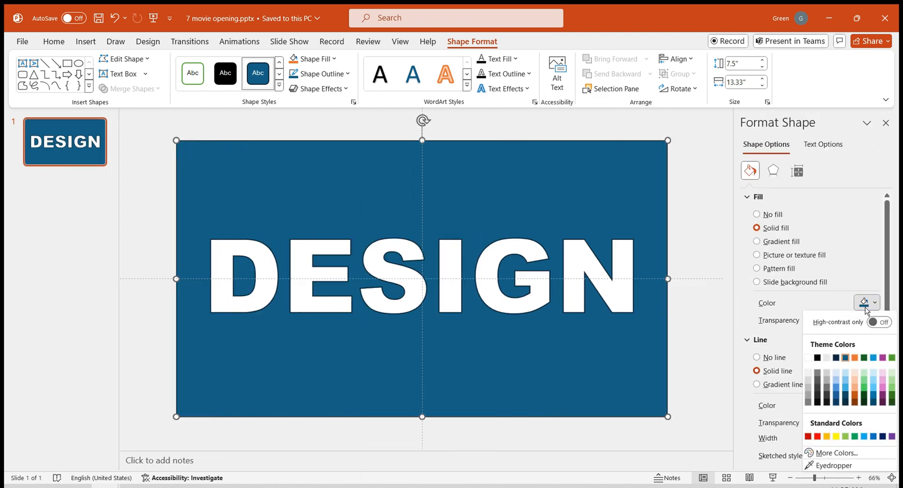
click(817, 357)
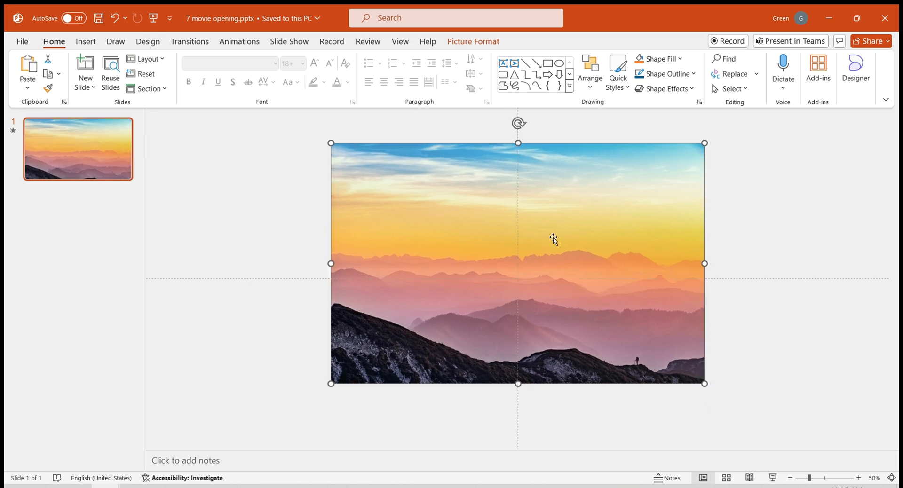
Send the sunset photo behind the DESIGN overlay and bring up the Animations tab.
right_click(552, 238)
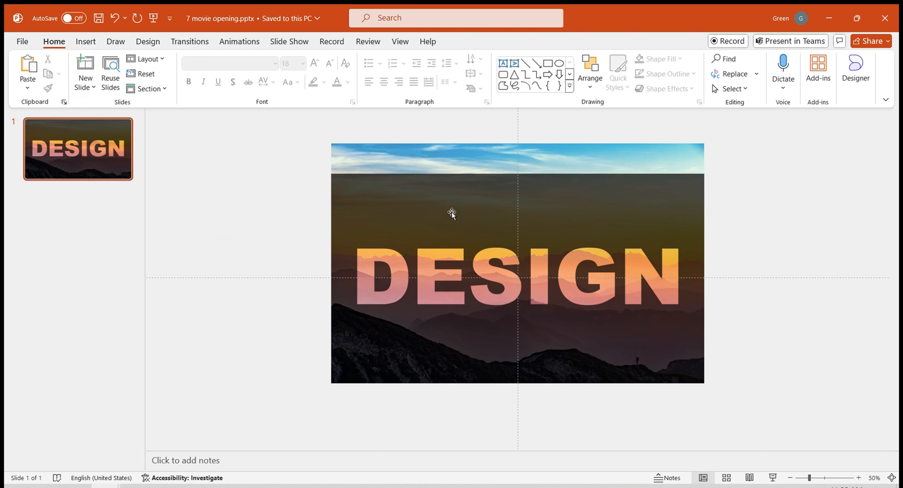
click(239, 42)
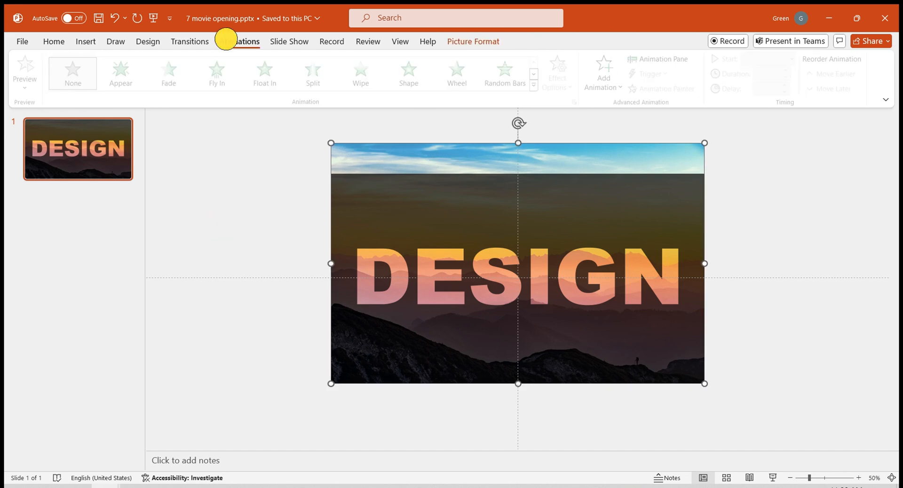
Apply the Grow/Shrink emphasis effect to the sunset photo.
click(239, 41)
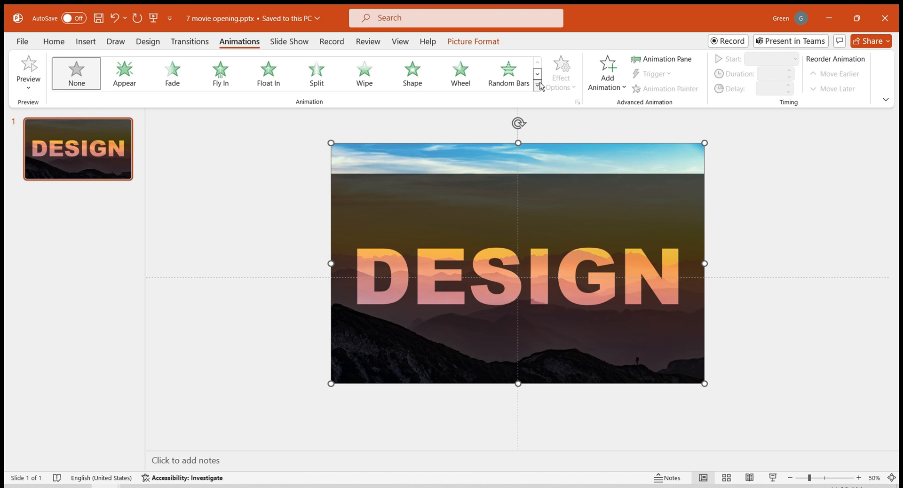
click(538, 86)
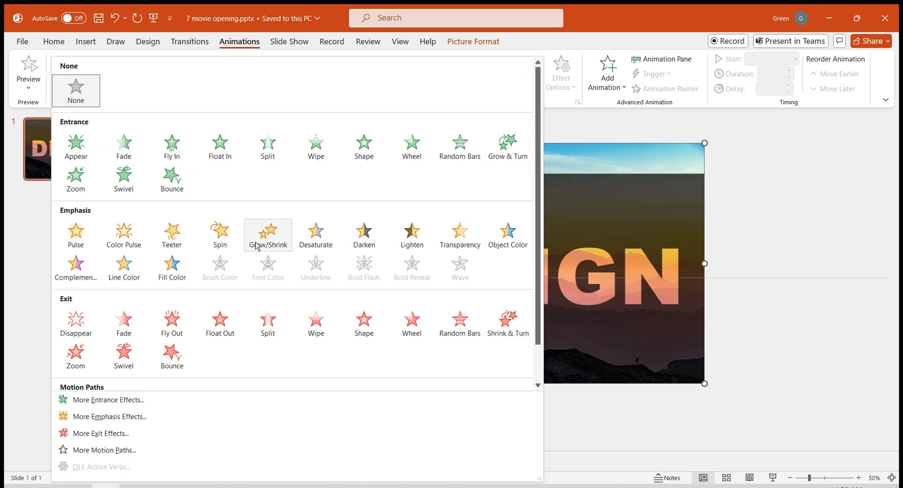
click(267, 235)
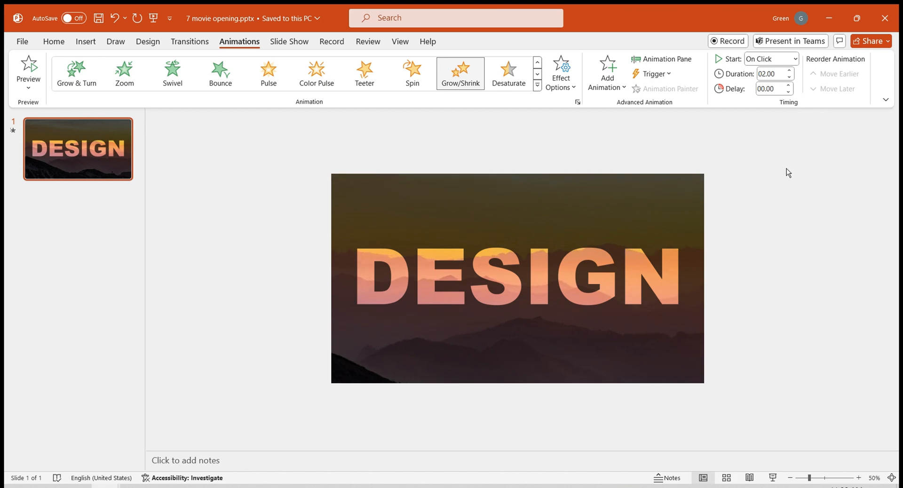
Make the photo's animation start With Previous, last 06.00, and show the Animation Pane.
click(795, 59)
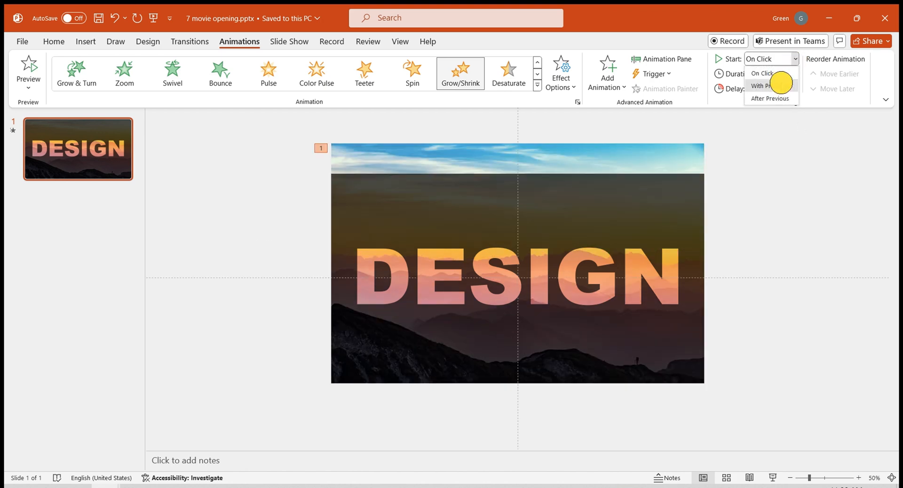
click(760, 85)
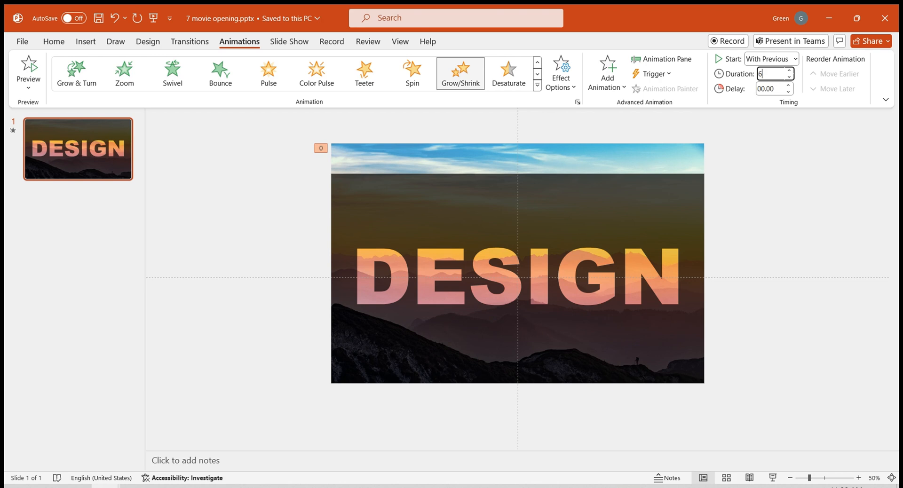
text(06.00)
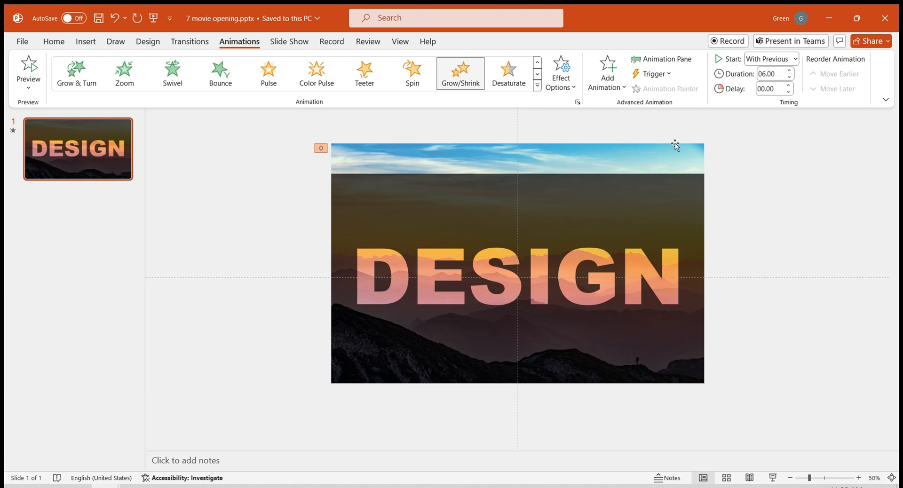
click(517, 263)
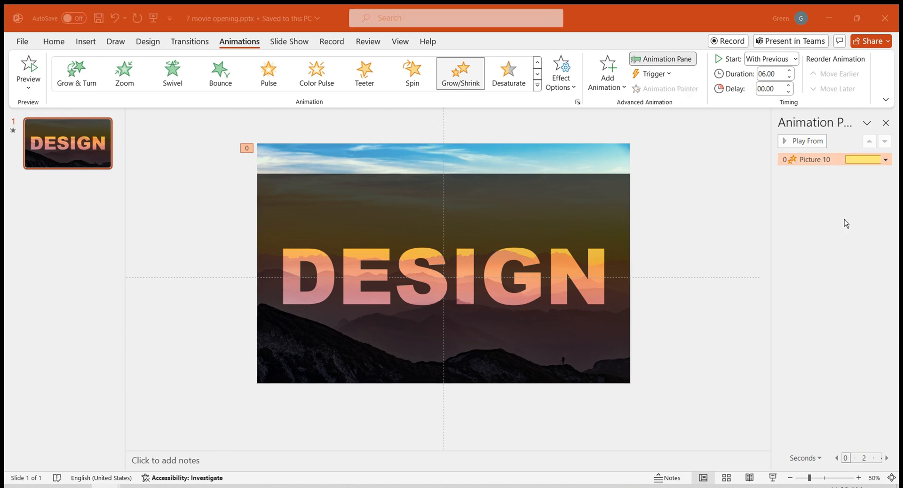
Set the photo's Grow/Shrink custom size to 130% in Effect Options.
click(507, 184)
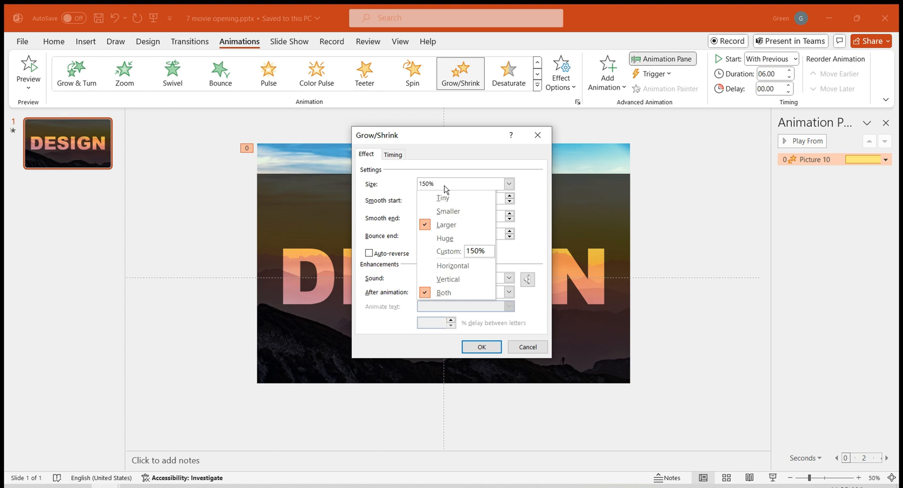
click(476, 251)
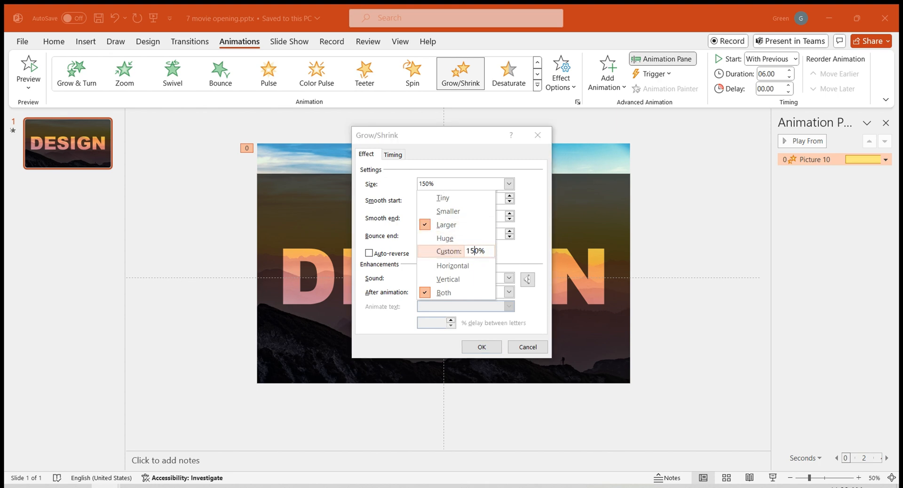
text(130%)
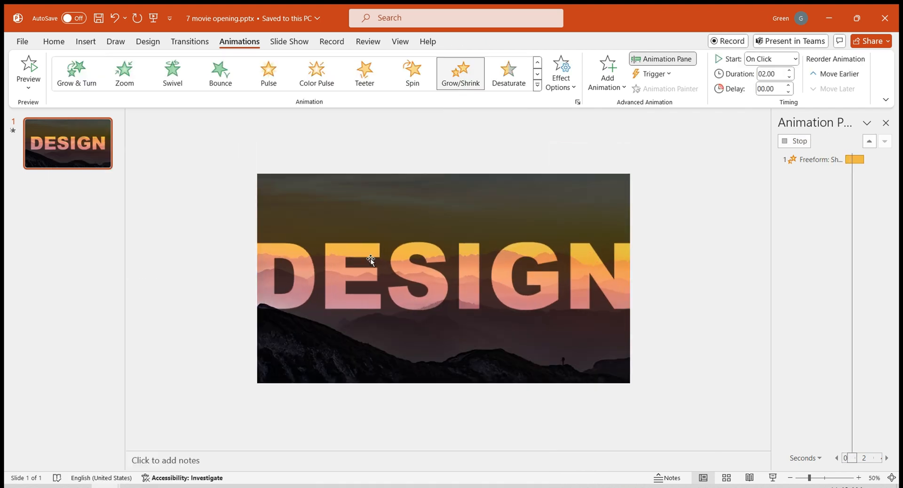
Make the overlay's Grow/Shrink start With Previous, last 06.00, and grow to 1000%.
click(795, 58)
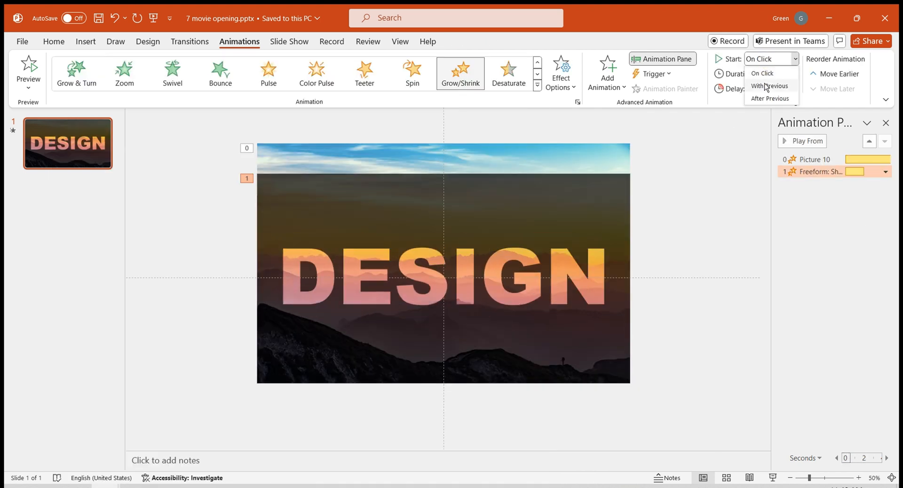
click(770, 85)
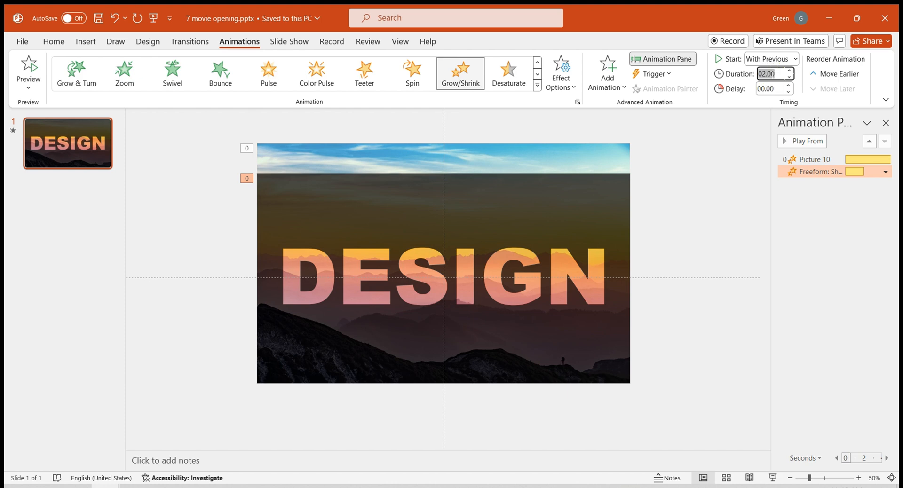
text(06.00)
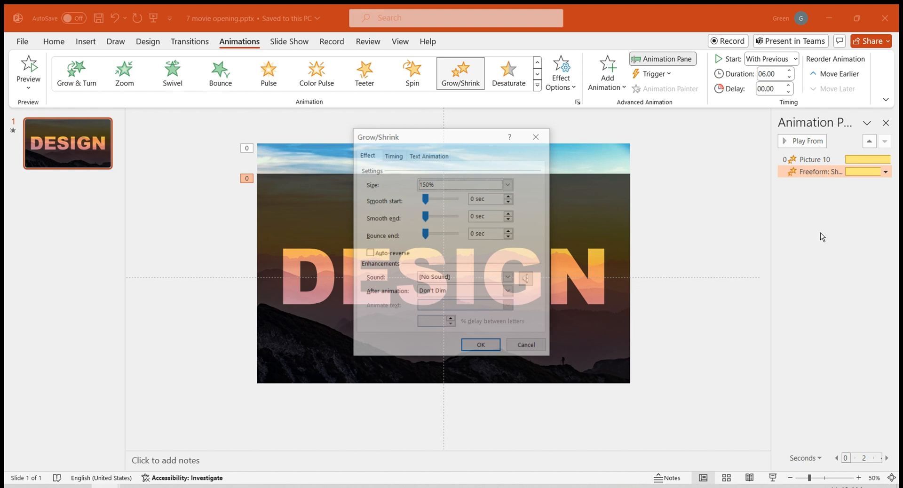
click(506, 184)
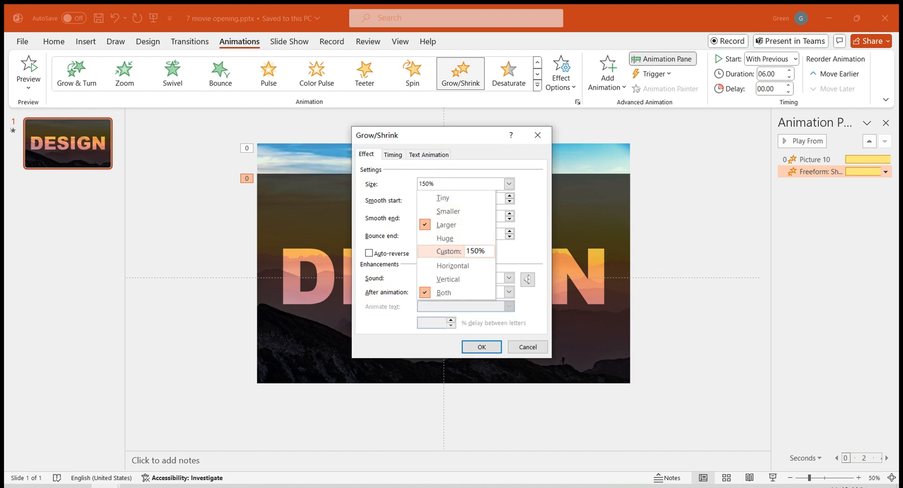
text(1000%)
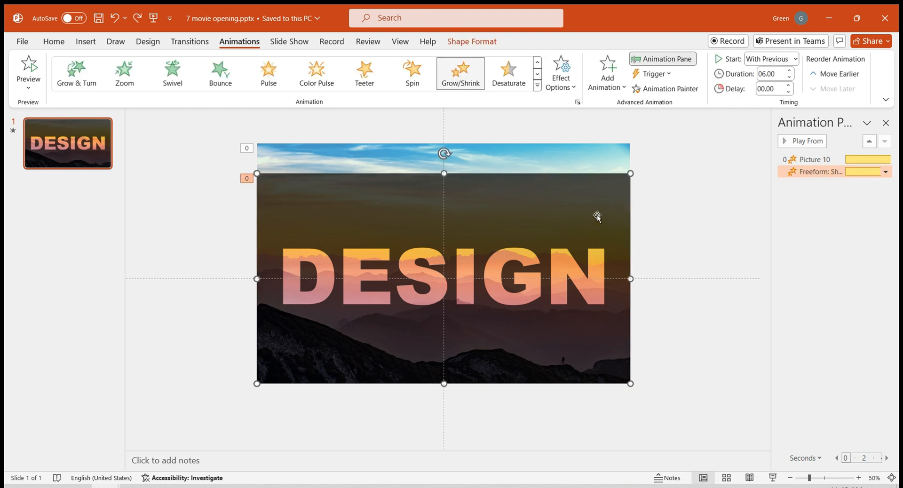
Add a Fade exit to the overlay, starting With Previous with a 03.00 duration.
click(605, 73)
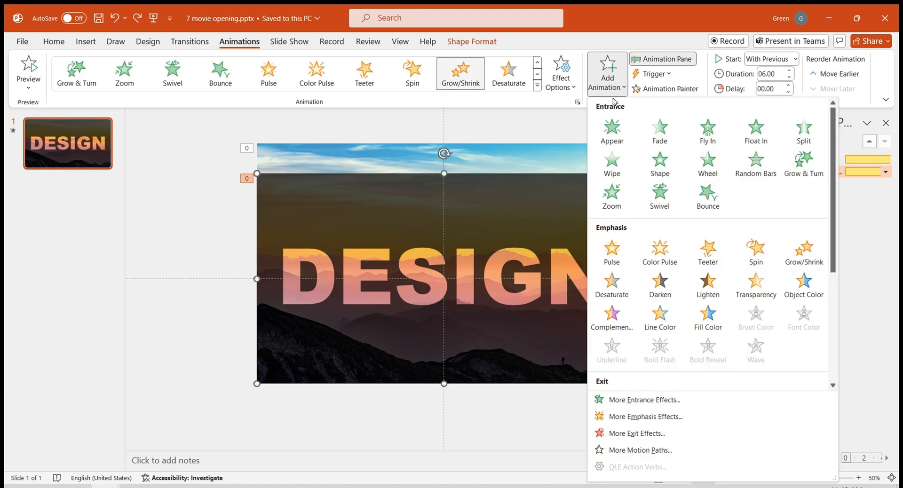
scroll(down, 3)
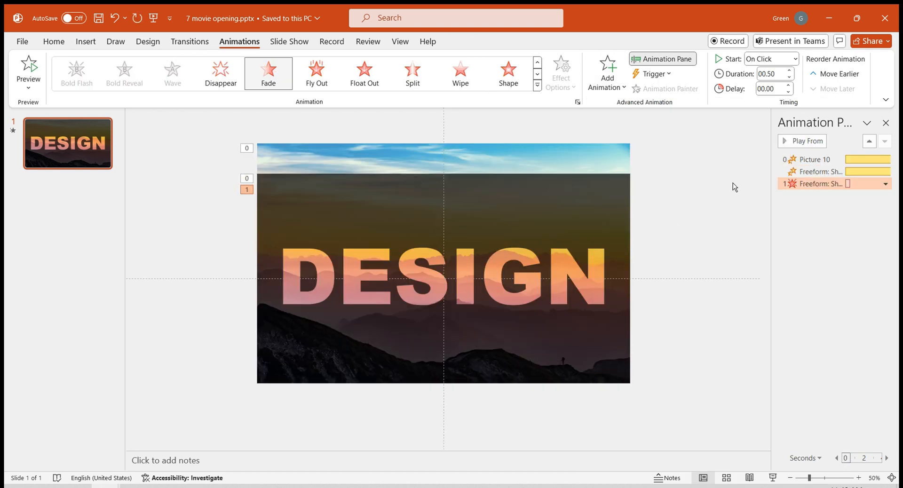
click(769, 59)
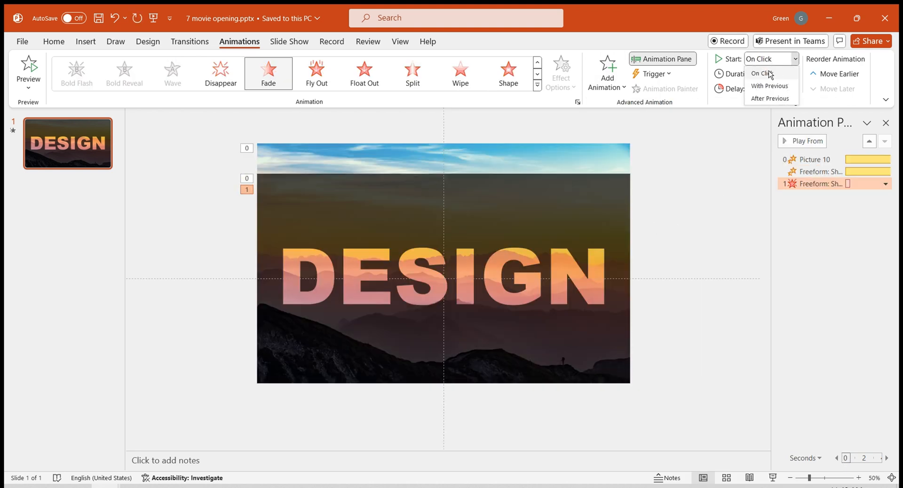
click(769, 85)
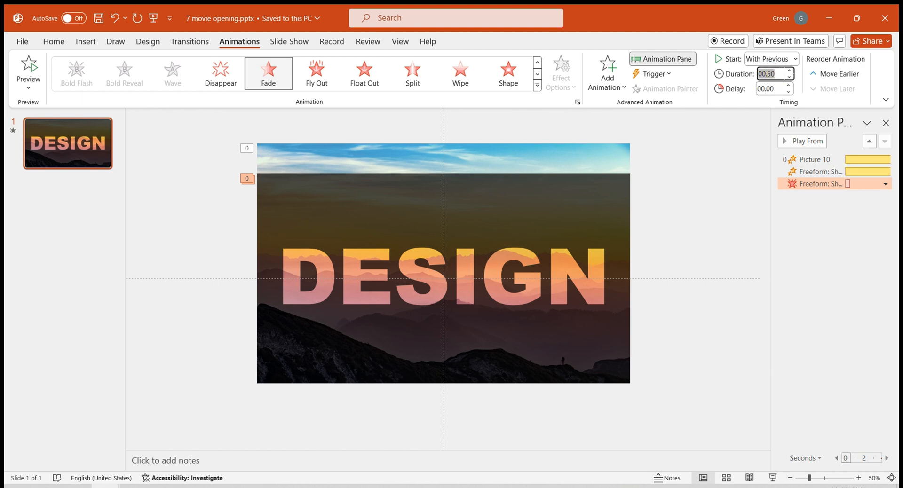
text(03.00)
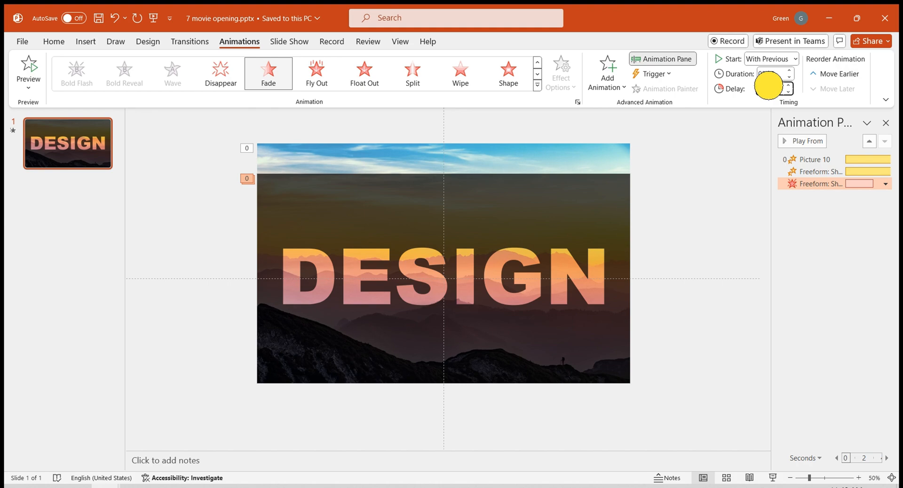
click(815, 171)
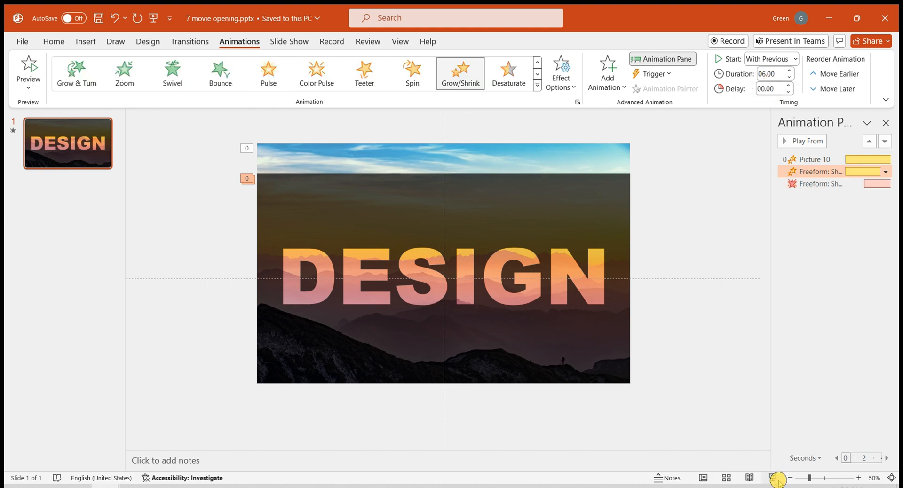